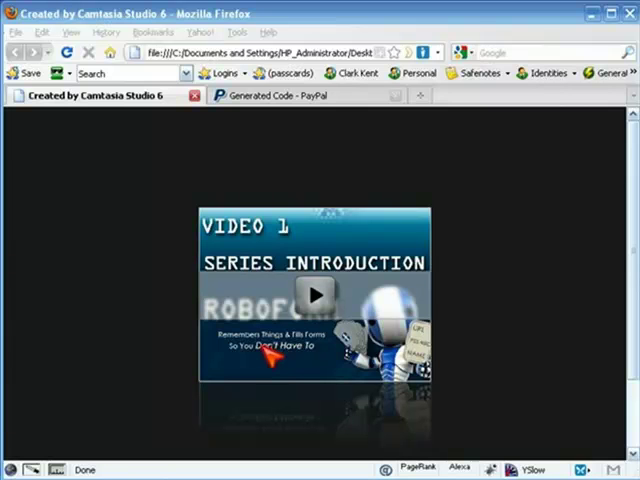
mouse_move(396, 228)
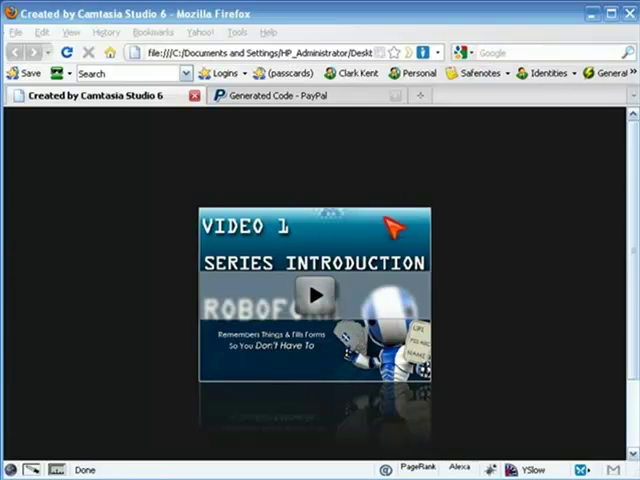
mouse_move(360, 336)
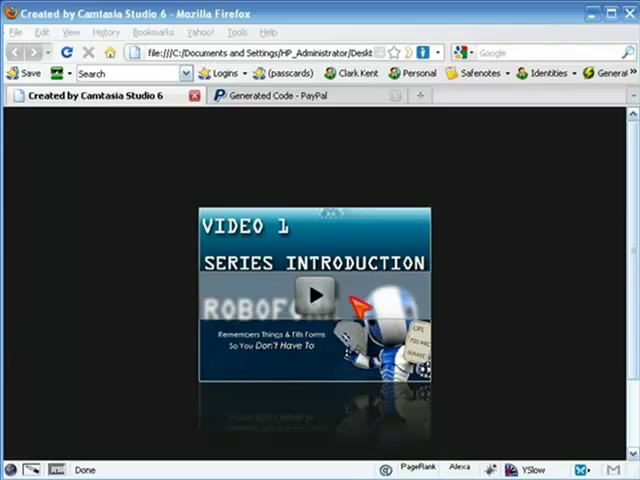
- Start playback of the rendered SWF video in Firefox
click(316, 296)
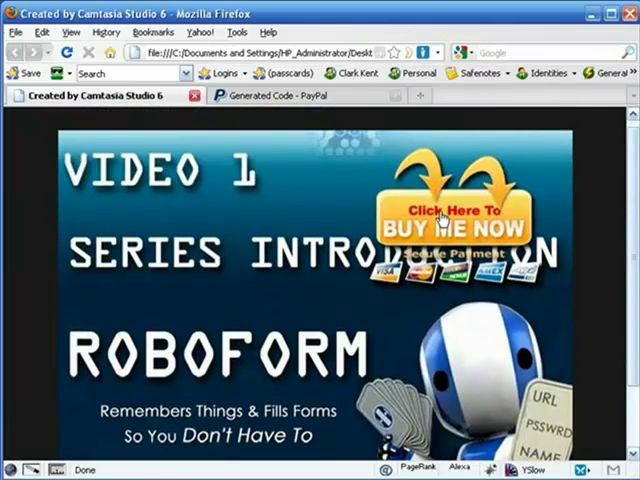
- Follow the Buy Me Now callout to PayPal in a new tab, then close that tab
click(452, 218)
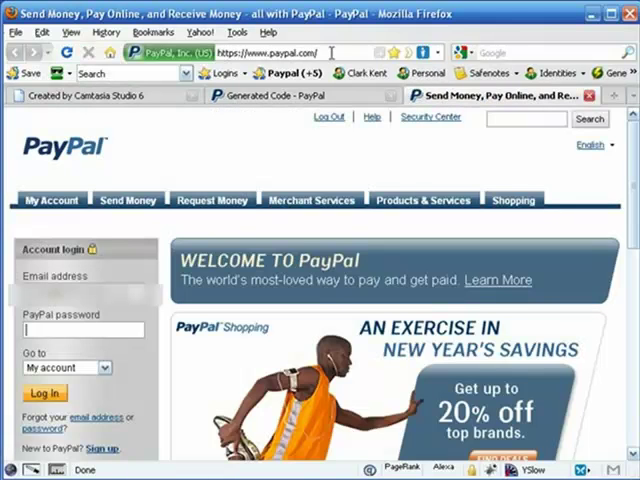
mouse_move(480, 116)
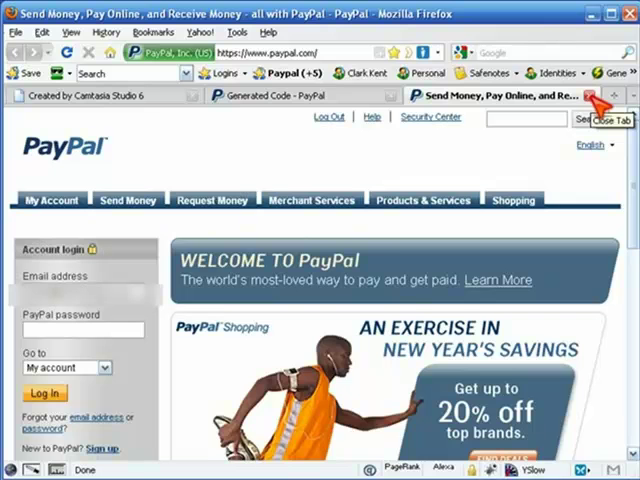
click(598, 96)
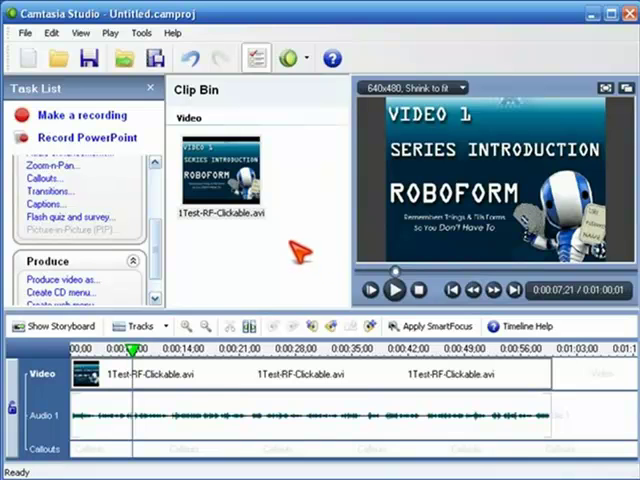
mouse_move(296, 252)
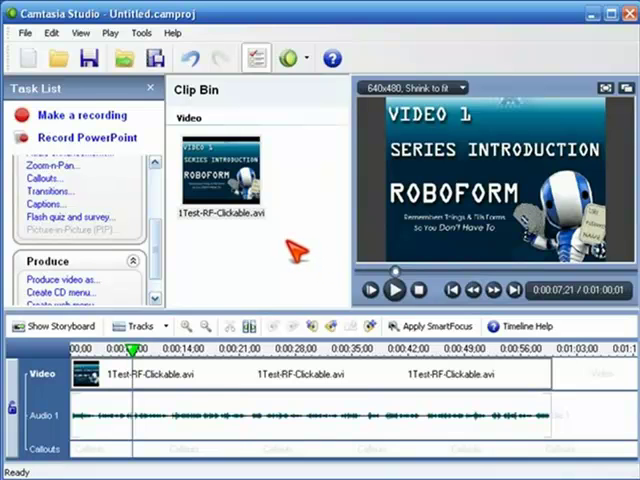
mouse_move(296, 256)
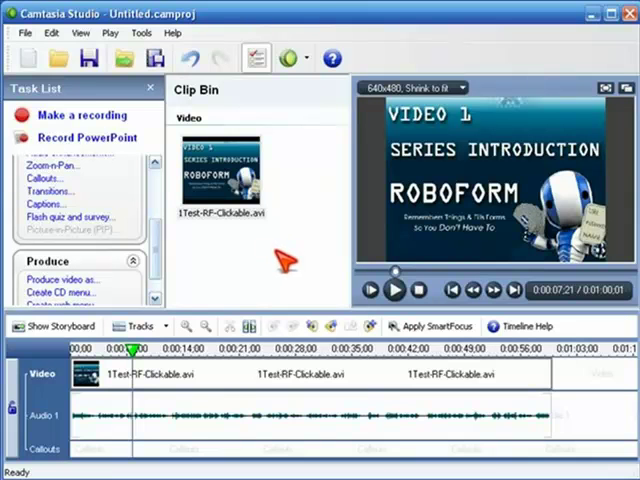
mouse_move(308, 190)
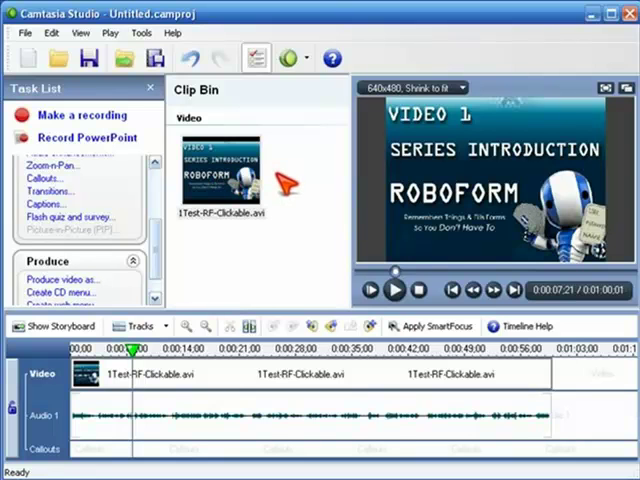
mouse_move(292, 232)
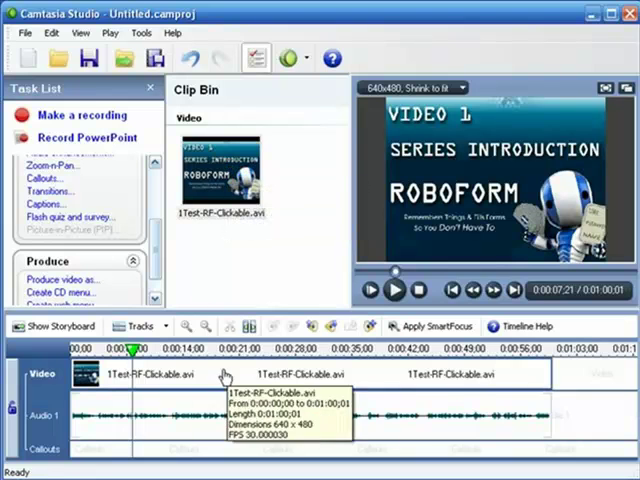
mouse_move(320, 276)
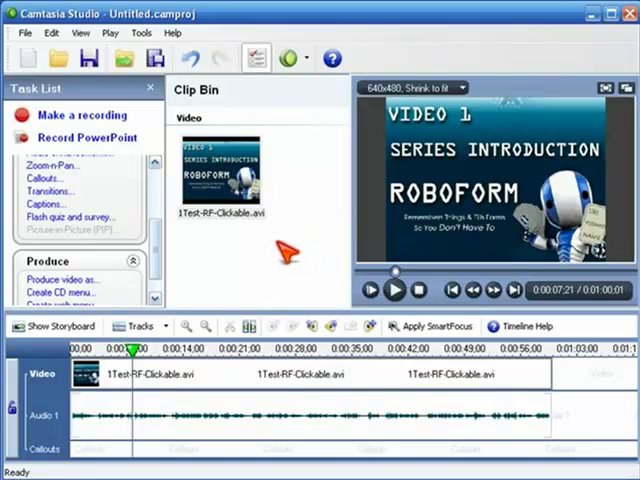
mouse_move(236, 420)
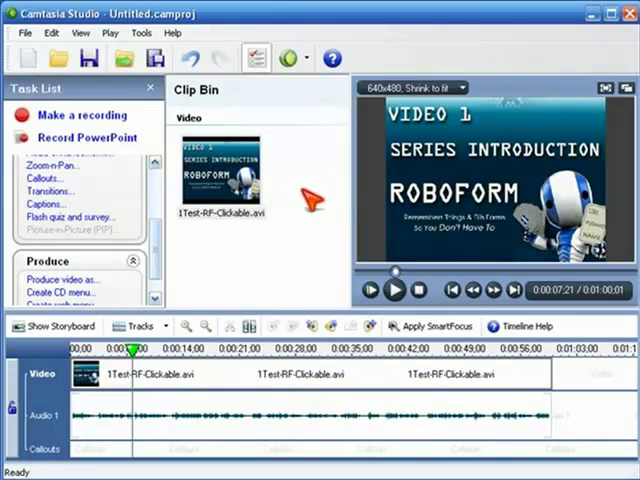
mouse_move(48, 180)
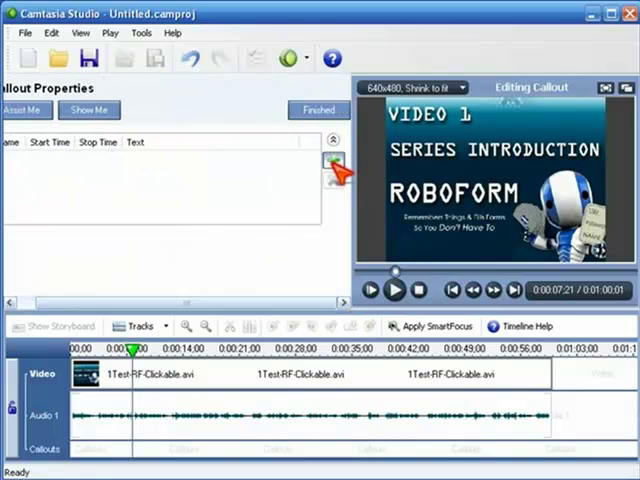
- Select Custom Callout 1 and bring up the Custom Callout Manager
click(330, 168)
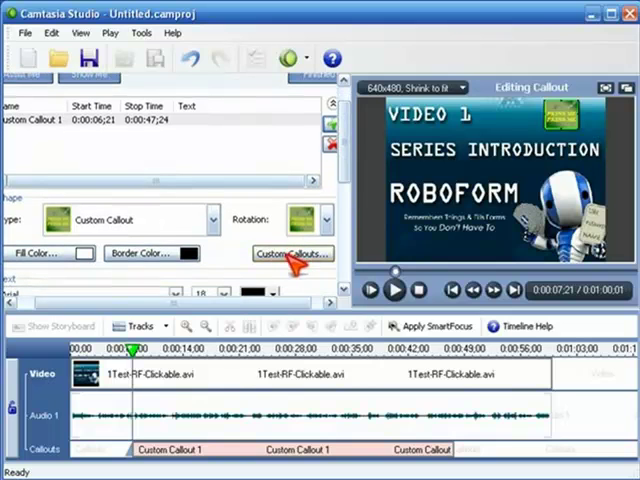
click(292, 252)
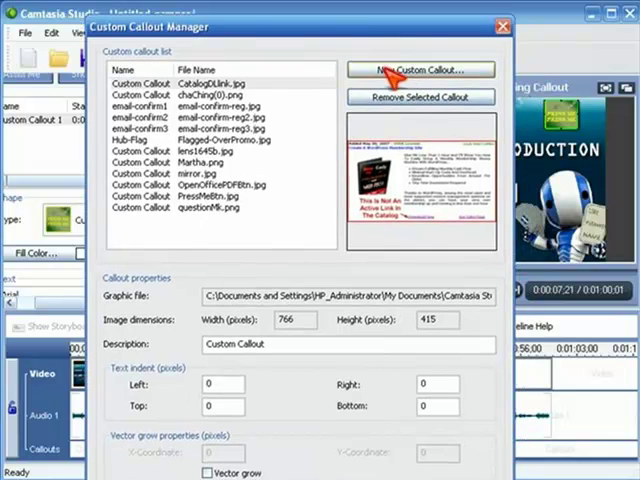
- Add 1BuyBtn.png as a new custom callout image and start its description with 'B'
click(418, 68)
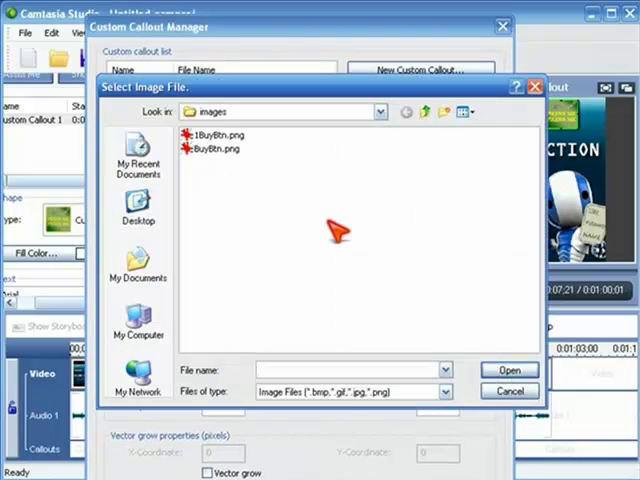
mouse_move(432, 156)
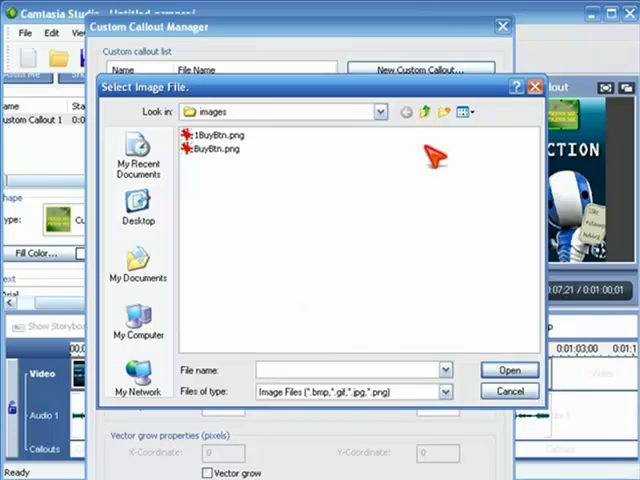
click(216, 134)
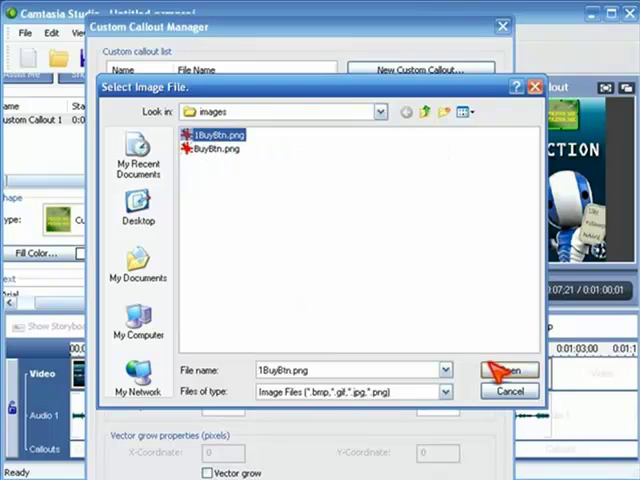
click(508, 372)
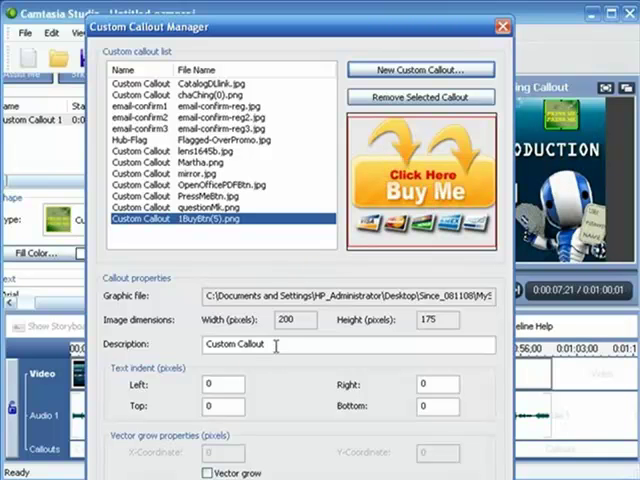
text(B)
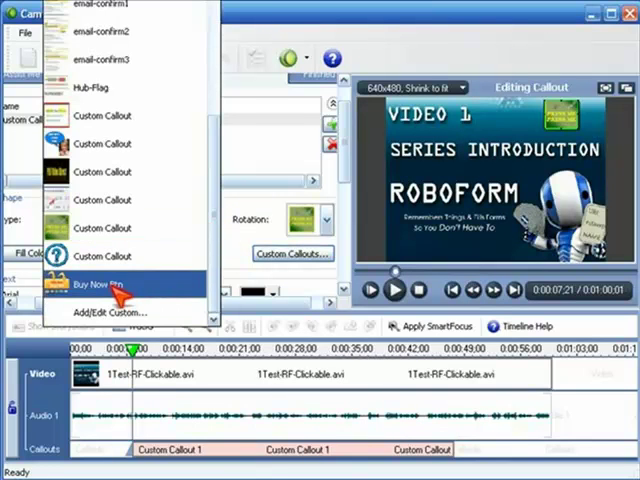
- Choose the new Buy Now Btn 1 callout shape for the timeline callout
click(104, 284)
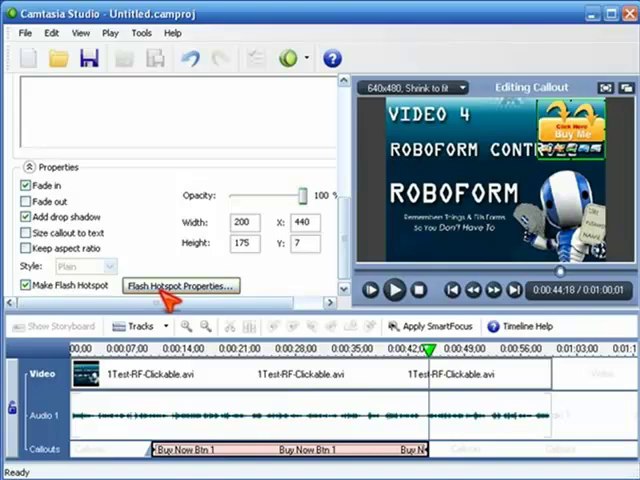
- Bring up the Flash Hotspot Properties for the Buy Now callout
click(180, 286)
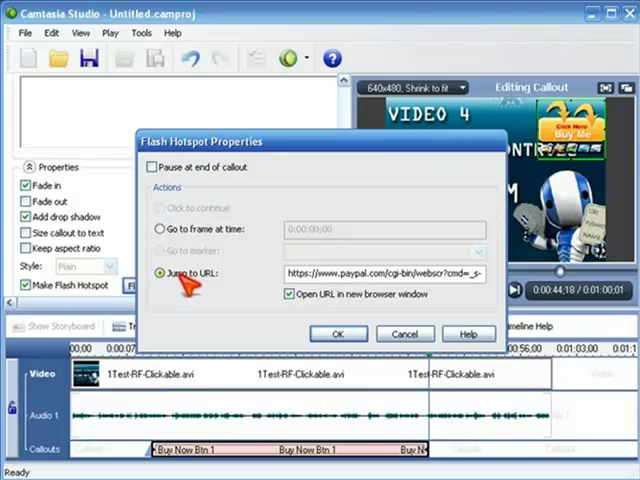
mouse_move(180, 164)
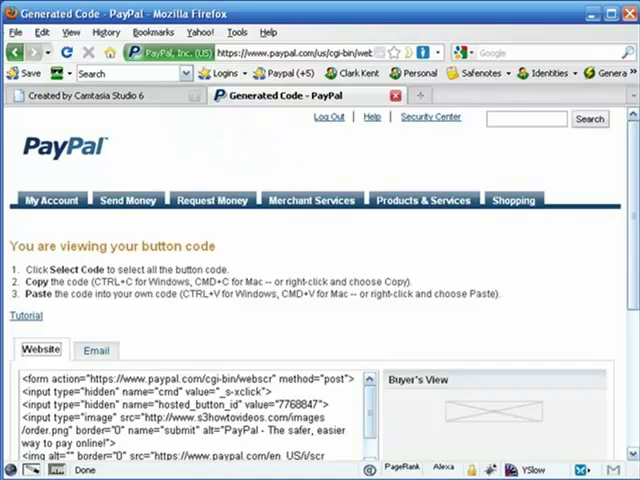
- Switch PayPal's button code to the Email version and copy the checkout link
scroll(down, 3)
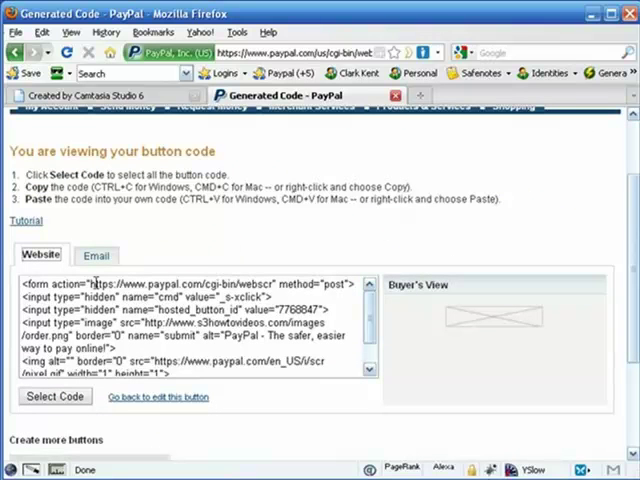
mouse_move(164, 328)
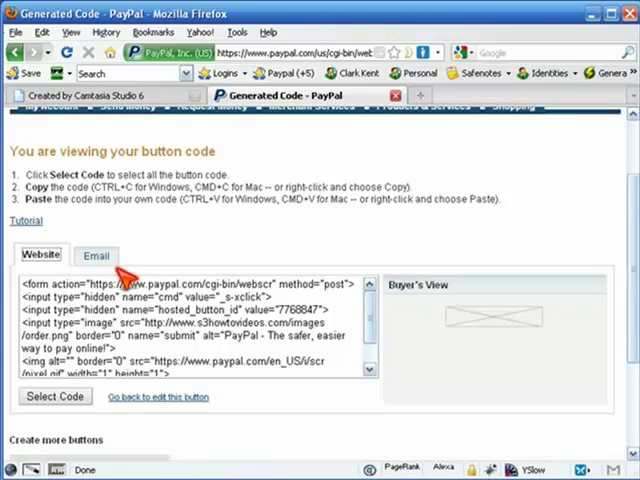
click(96, 256)
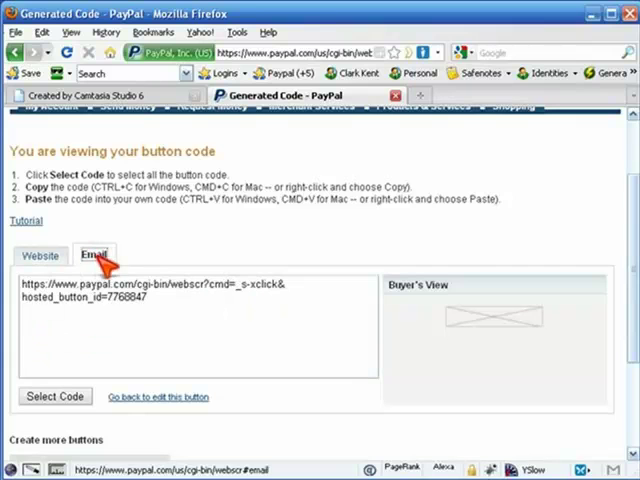
click(56, 396)
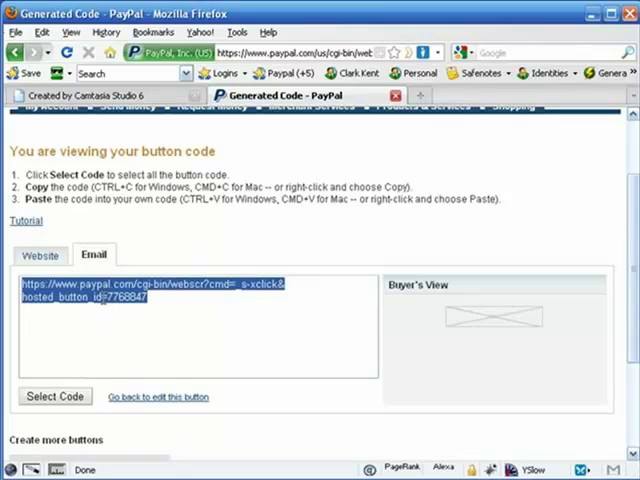
mouse_move(244, 180)
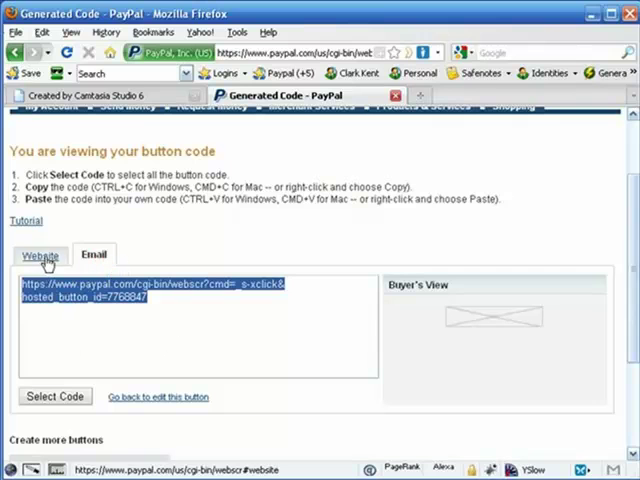
right_click(150, 290)
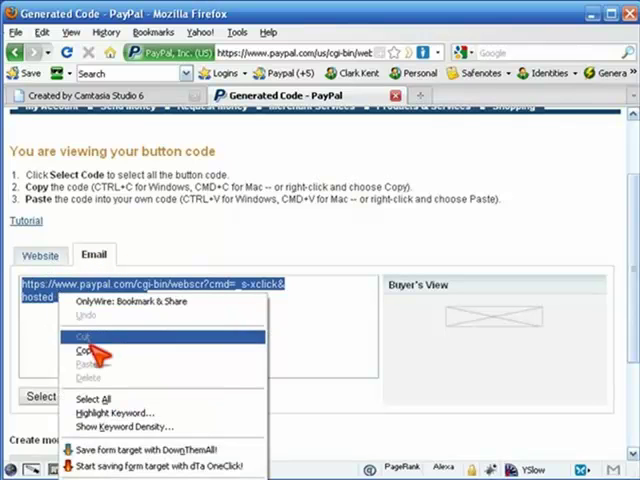
click(84, 348)
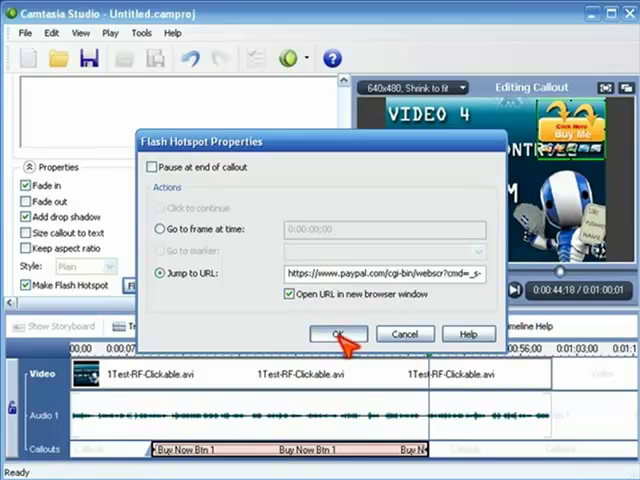
- Confirm the PayPal jump-to-URL hotspot settings with OK
click(338, 332)
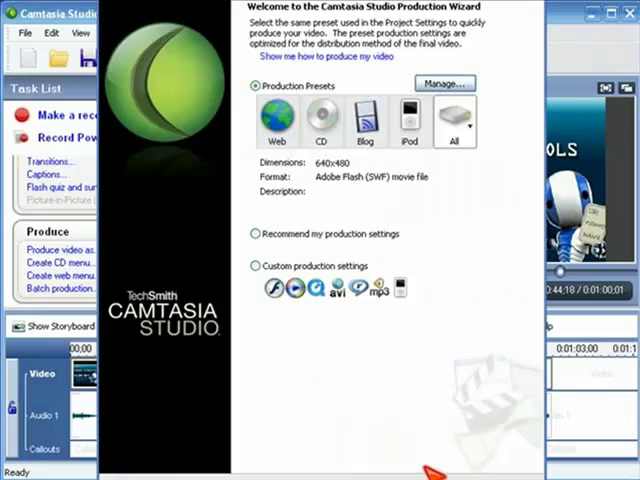
- Produce the project with the Adobe Flash (SWF) preset as 'My Clickable Video'
click(454, 120)
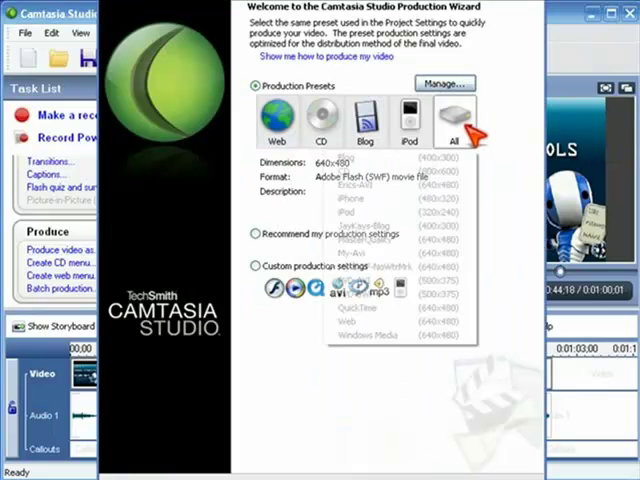
click(456, 118)
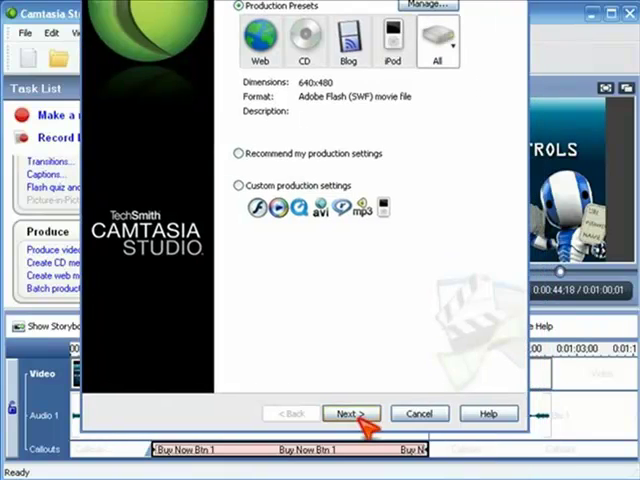
click(352, 412)
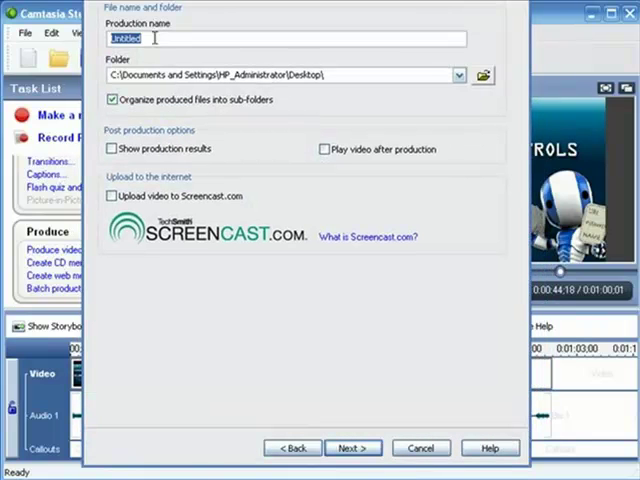
text(My Clickable Video)
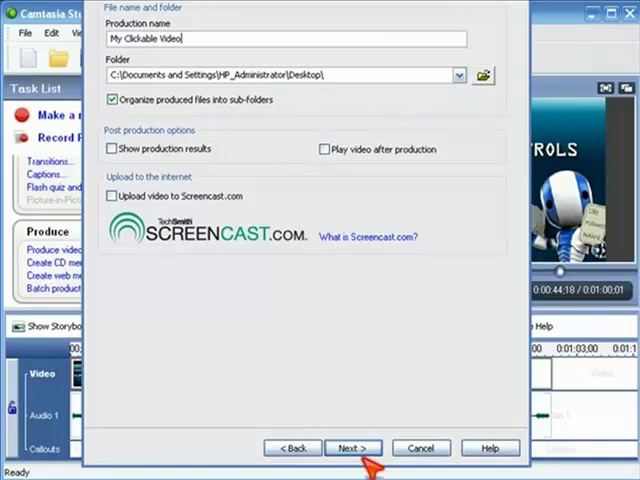
click(352, 448)
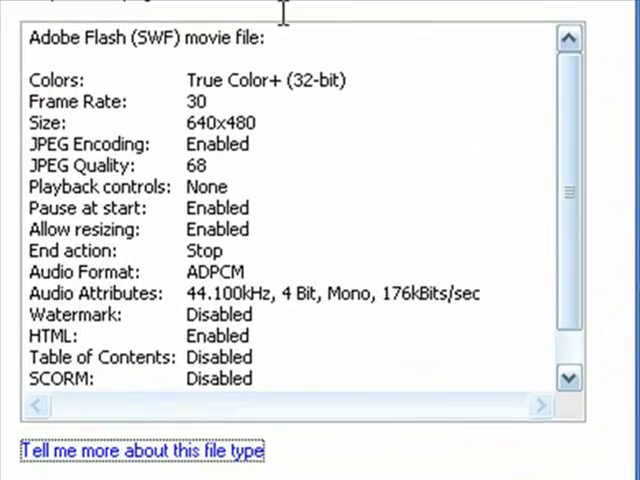
mouse_move(318, 244)
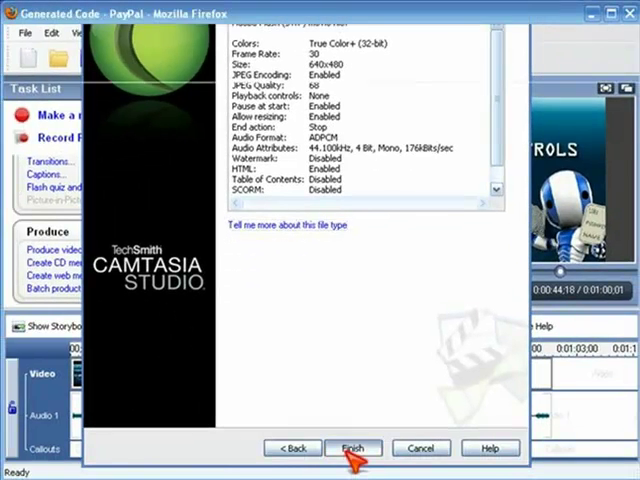
click(354, 448)
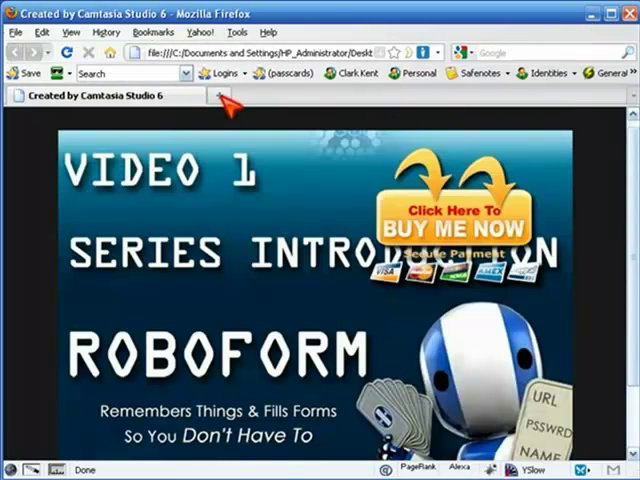
- Switch to the produced video's tab and follow its Buy Me Now link to PayPal
click(230, 96)
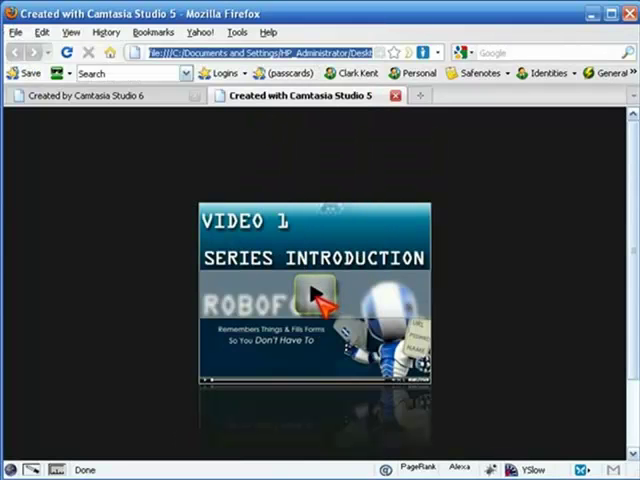
click(318, 296)
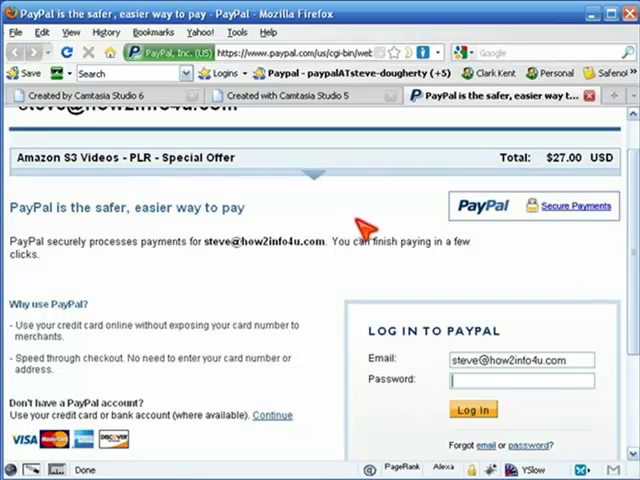
- Review the PayPal checkout for the Amazon S3 Videos offer, then return to the video tab
click(300, 96)
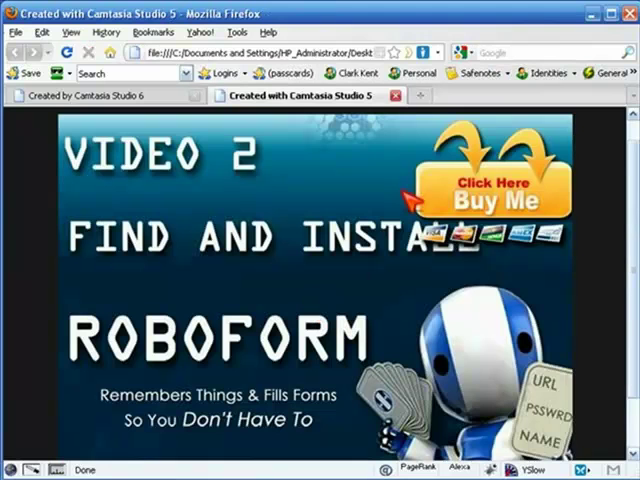